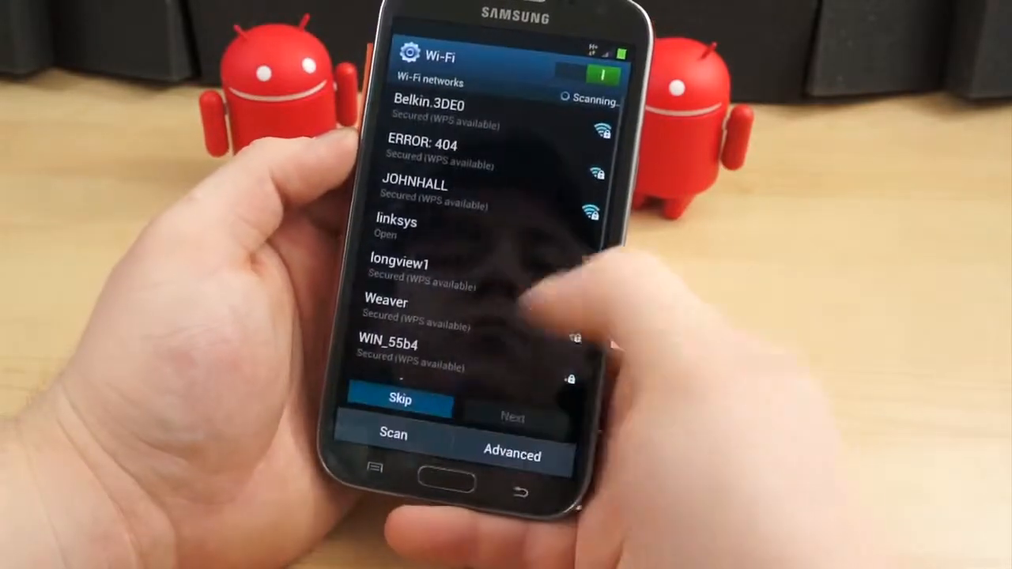
- Skip Wi-Fi, finish setup, and permanently dismiss the home-screen swipe tip
left_click(400, 398)
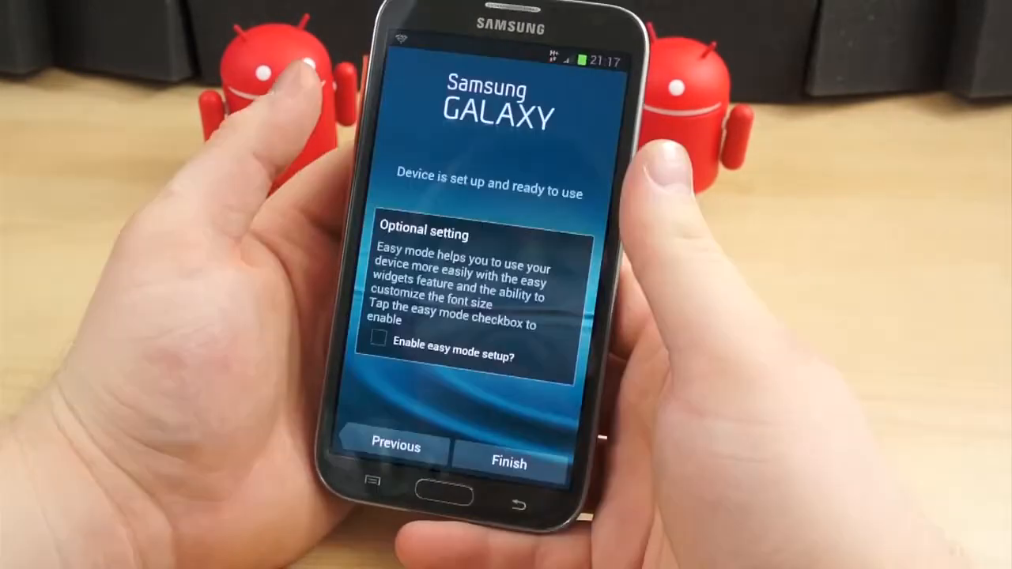
left_click(508, 461)
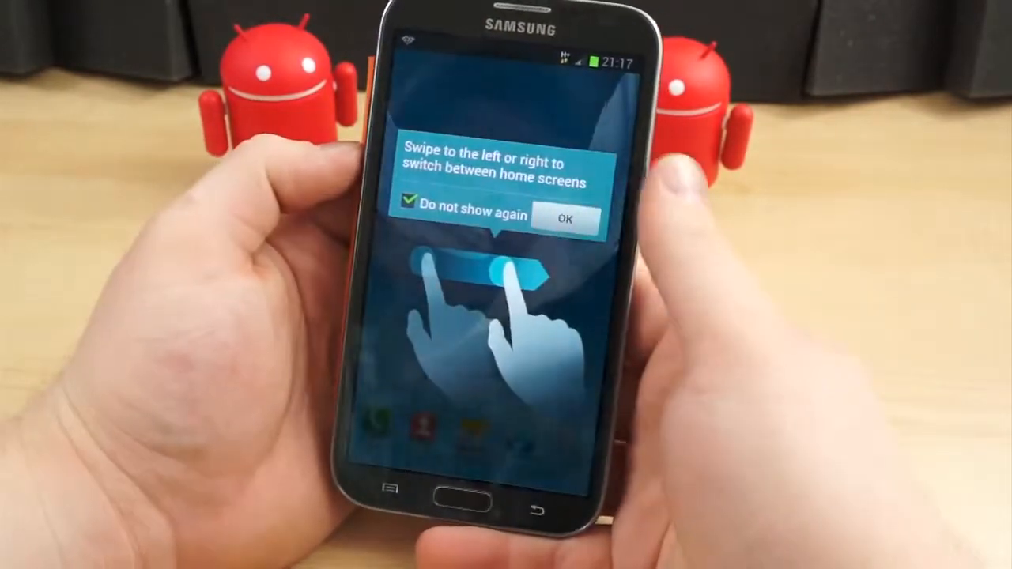
left_click(565, 219)
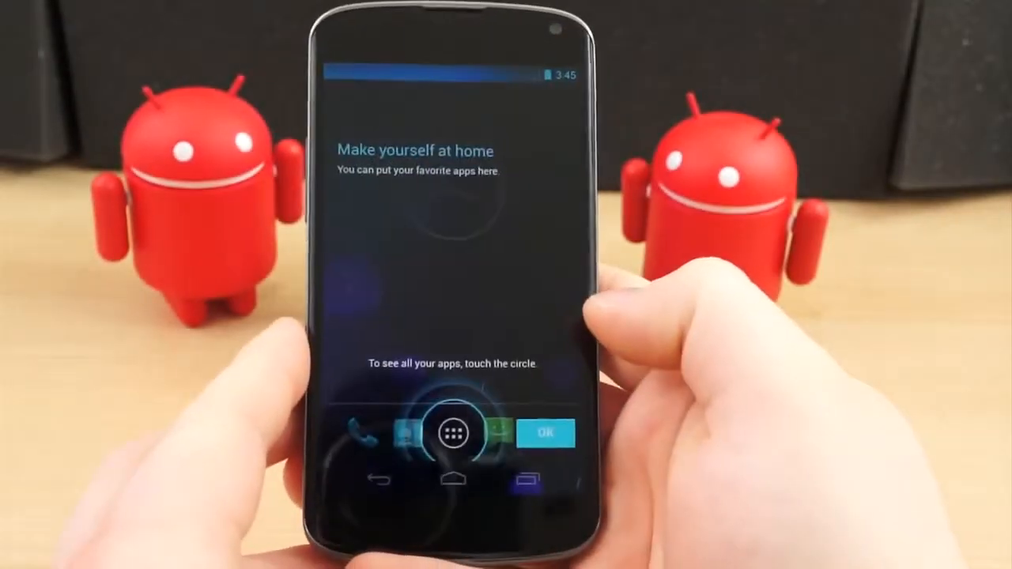
- Dismiss the 'Make yourself at home' overlay with OK
left_click(545, 433)
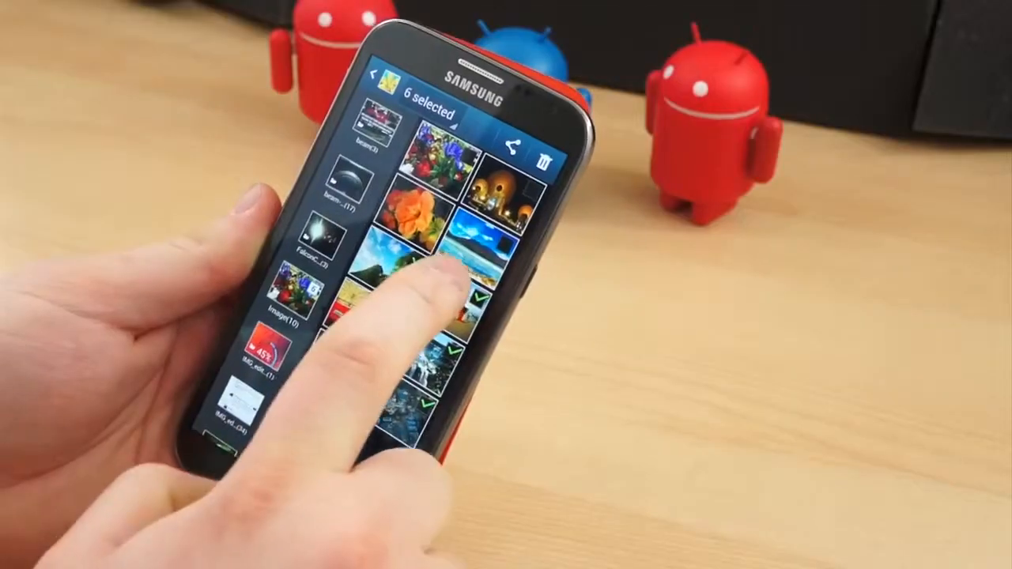
- Trash the ten selected sample photos and confirm OK in the Delete dialog
left_click(543, 151)
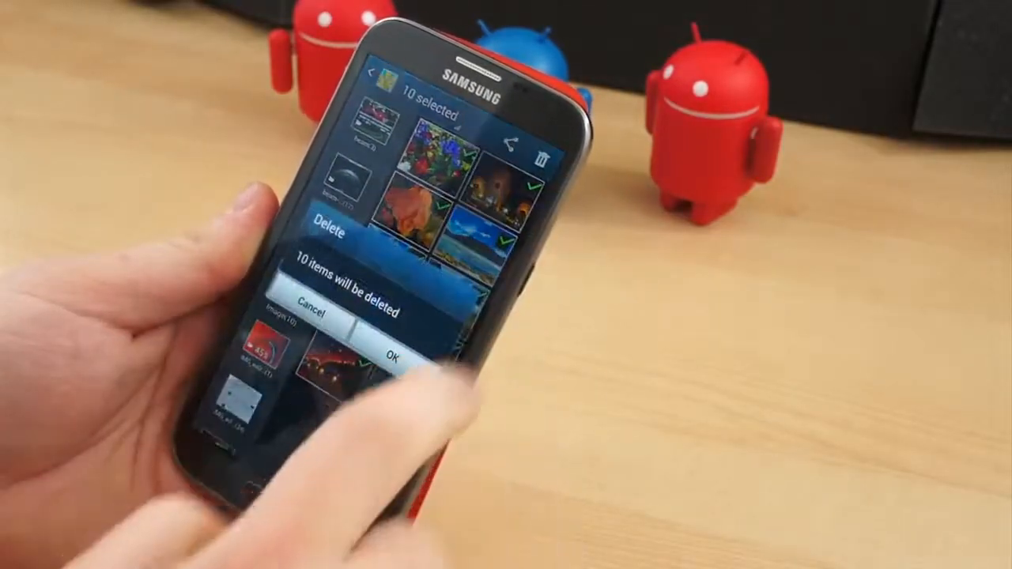
left_click(389, 355)
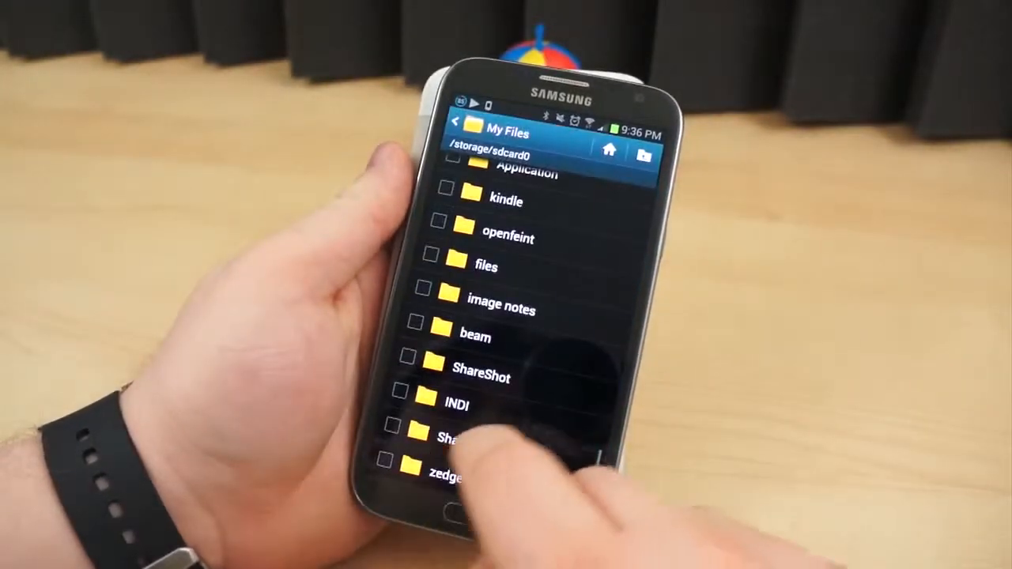
scroll("down", 3)
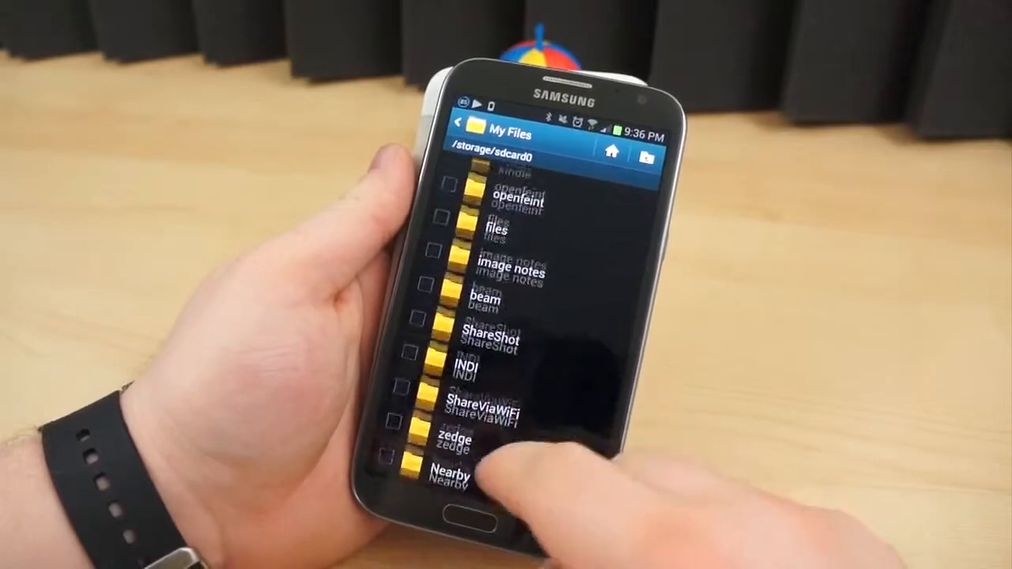
scroll("down", 3)
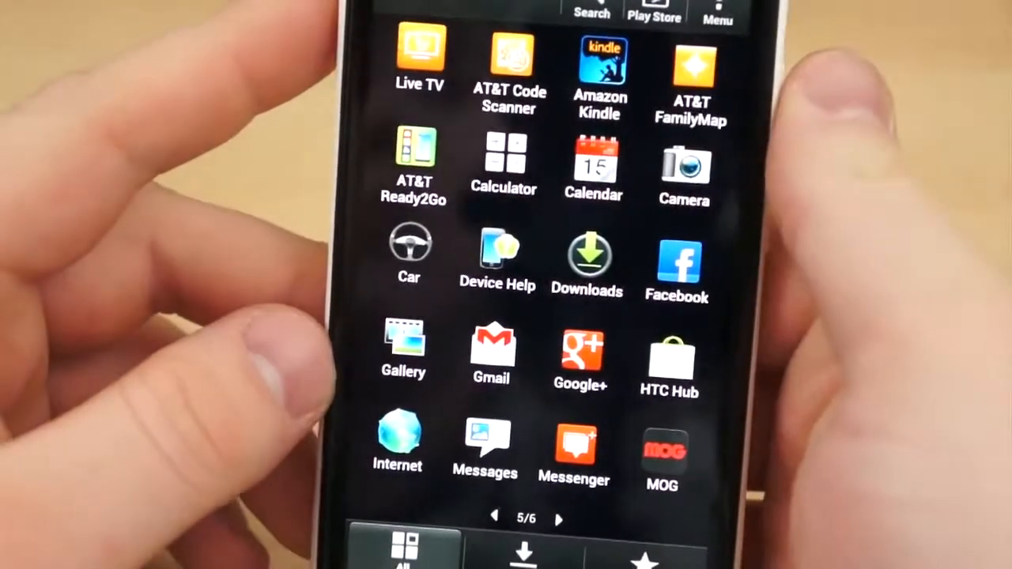
- Open the Menu options for the All apps drawer
left_click(688, 63)
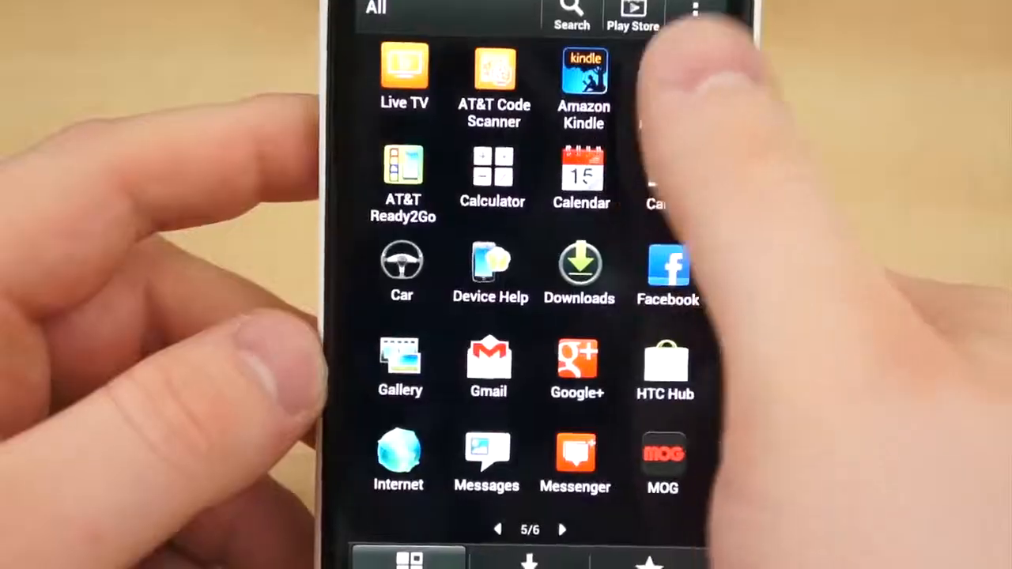
left_click(633, 16)
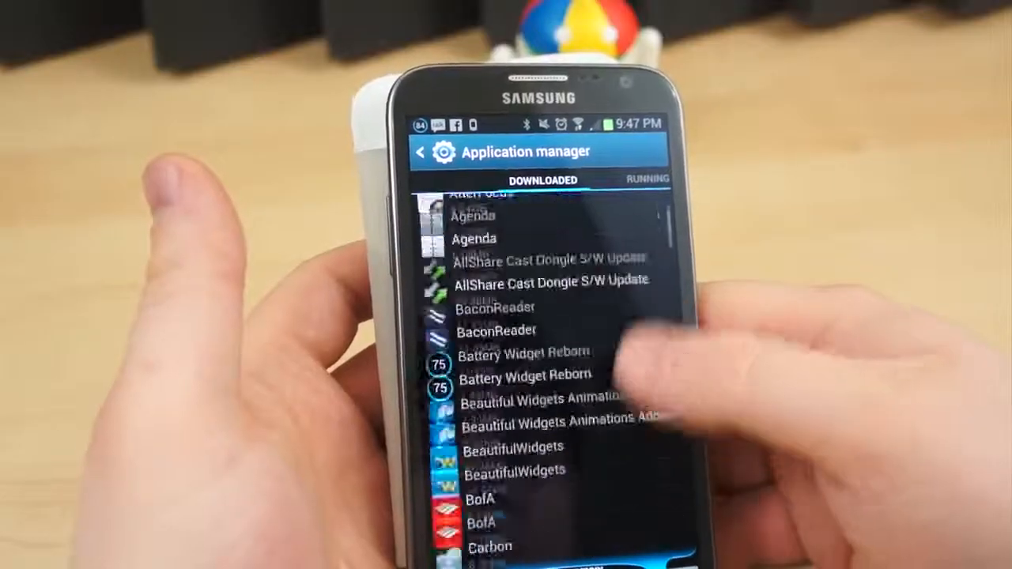
- Uninstall Earth's updates, confirming the factory version
scroll("down", 3)
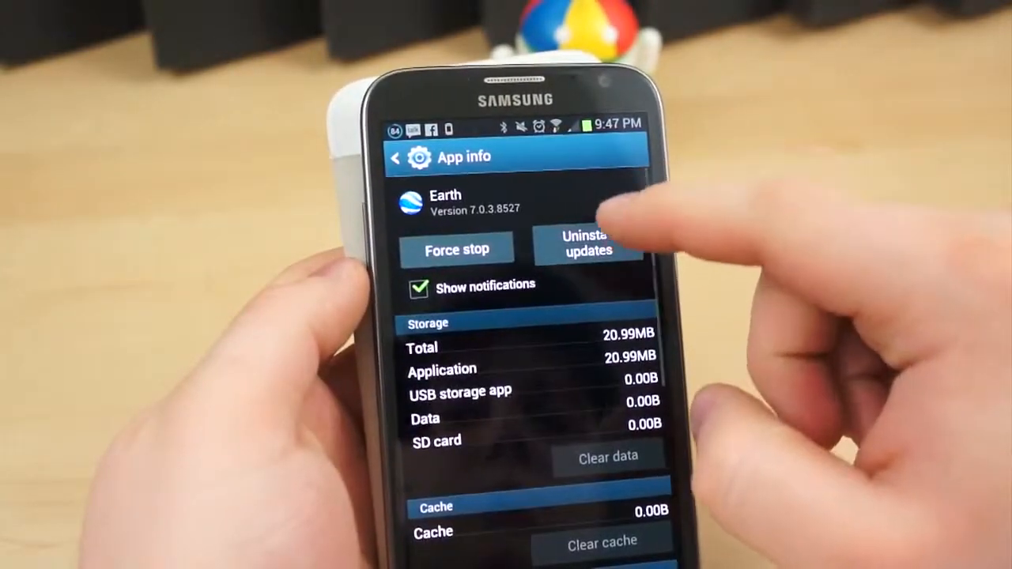
left_click(587, 244)
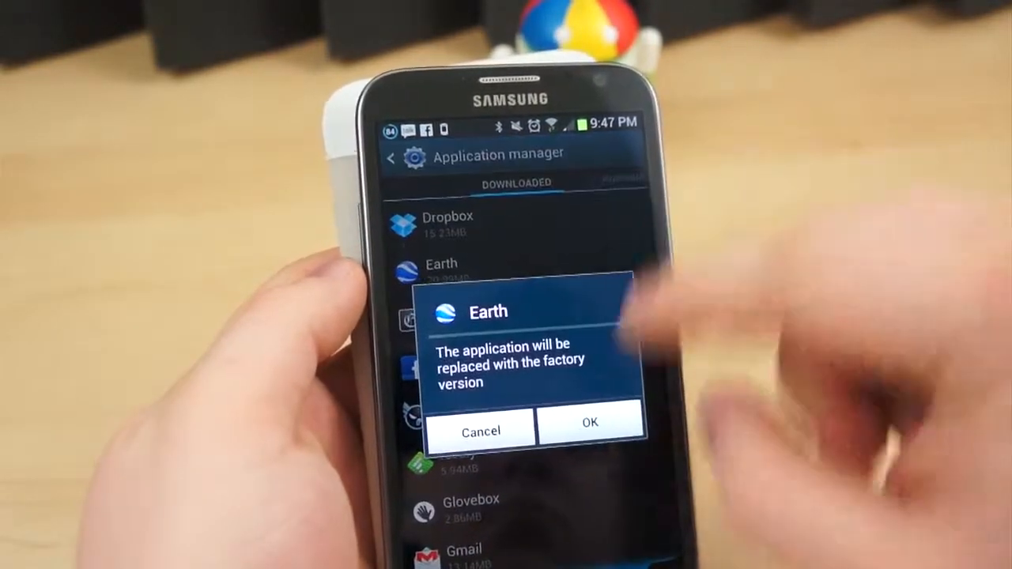
left_click(589, 421)
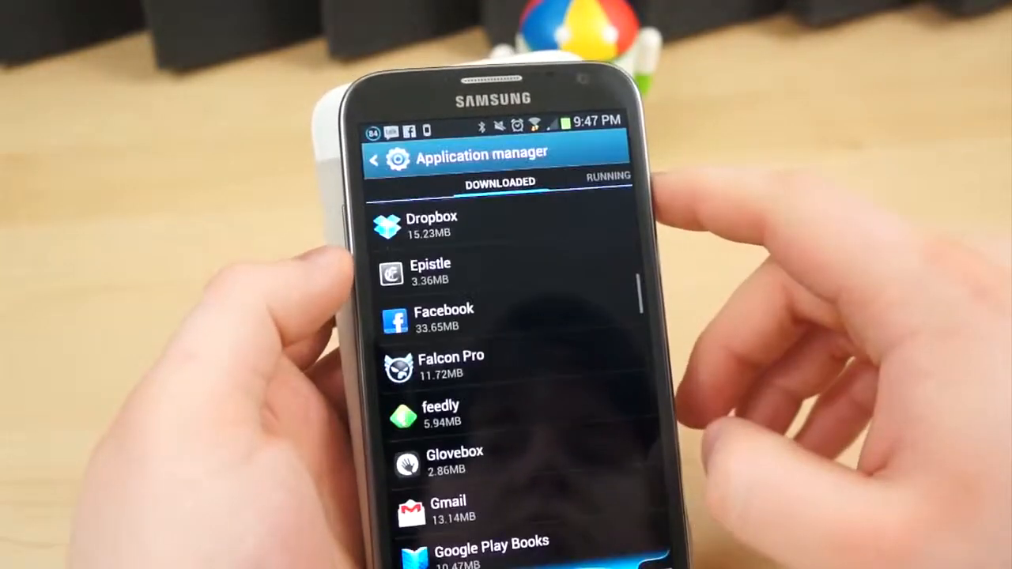
- Scroll the All apps list and open AllShare Cast's details
scroll("down", 3)
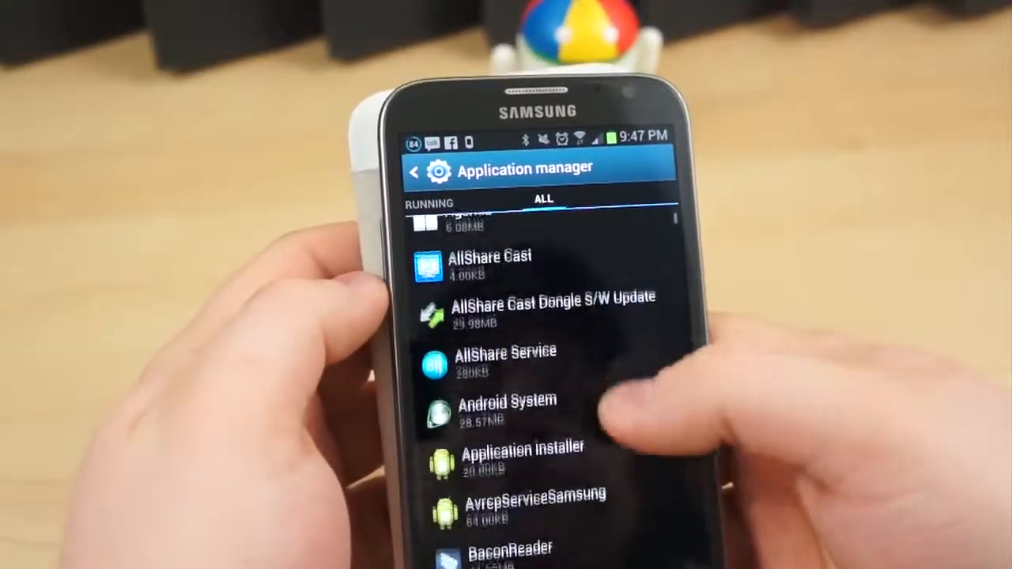
left_click(488, 265)
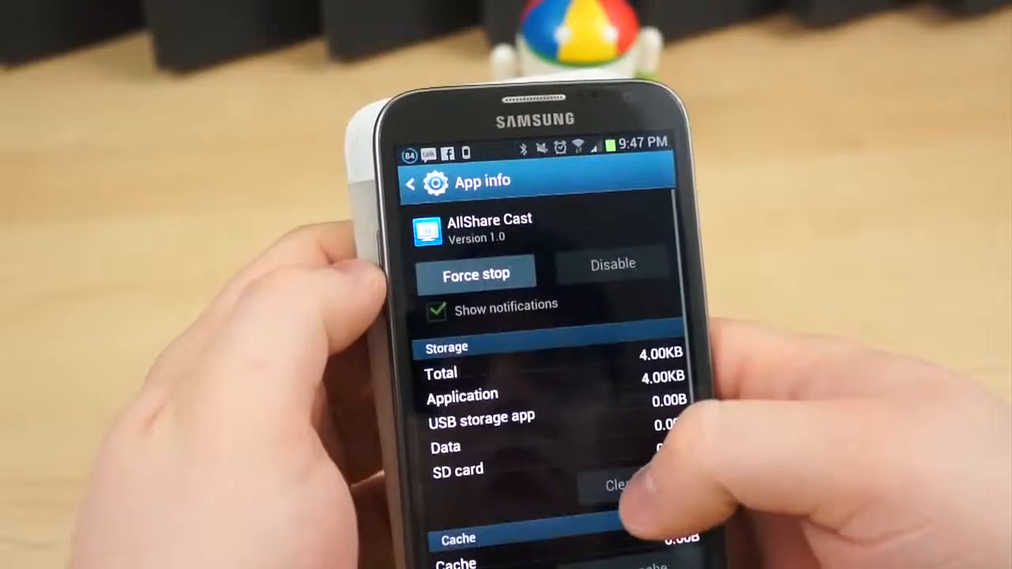
left_click(411, 184)
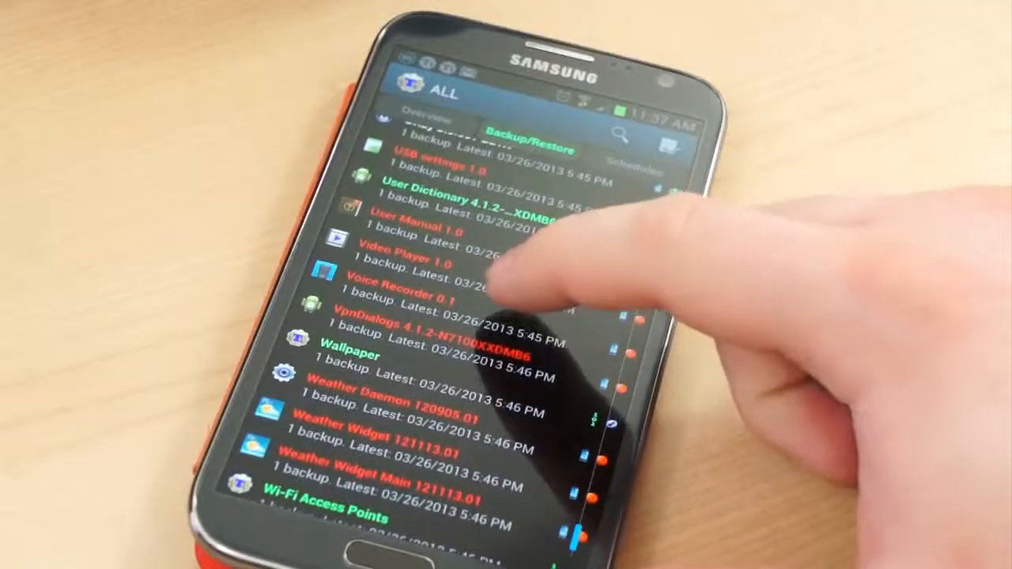
- Disable the built-in AT&T Address Book app
left_click(395, 292)
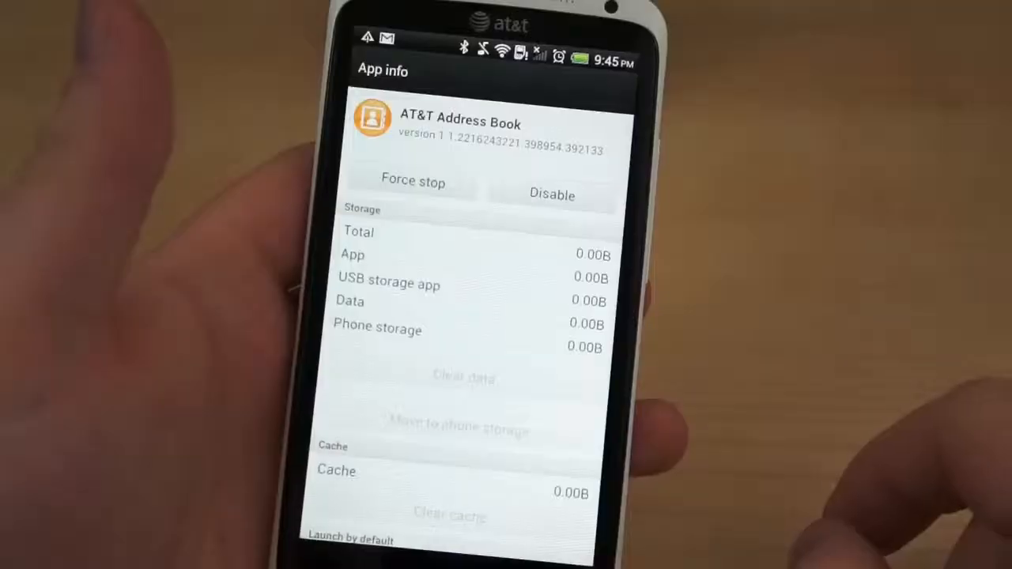
left_click(552, 193)
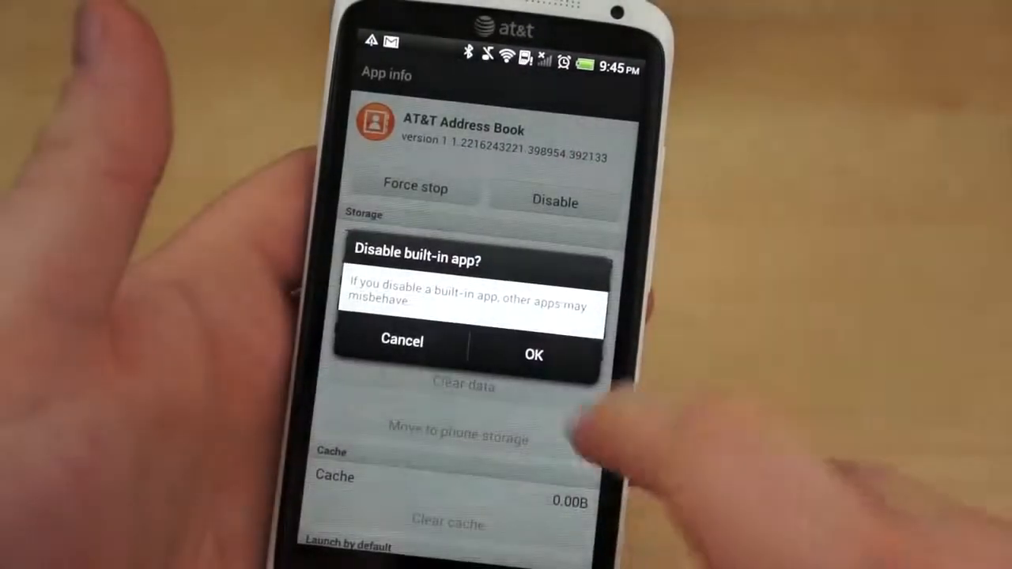
left_click(533, 354)
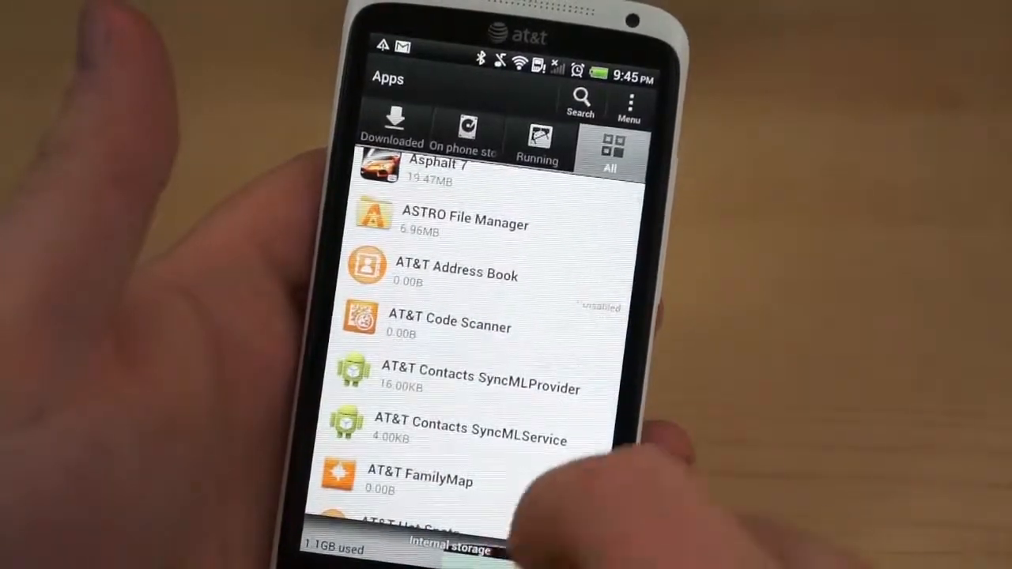
- Disable AT&T FamilyMap and AT&T Code Scanner
left_click(419, 474)
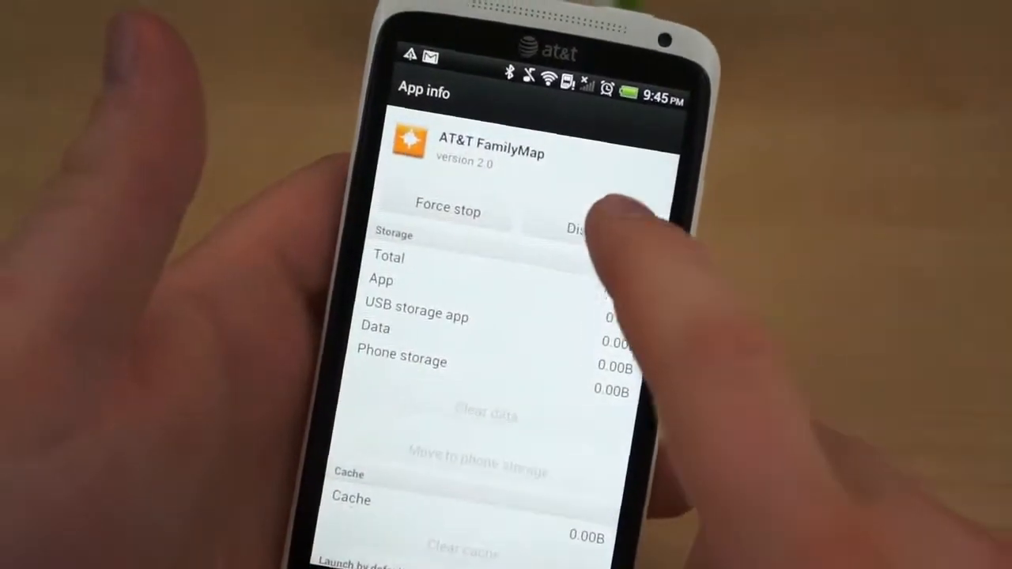
left_click(589, 228)
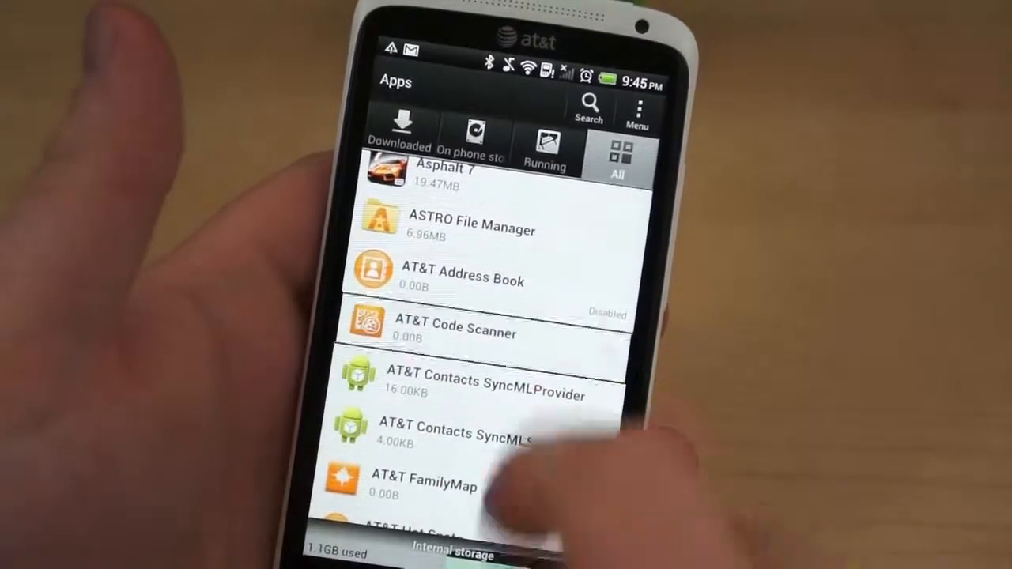
left_click(456, 331)
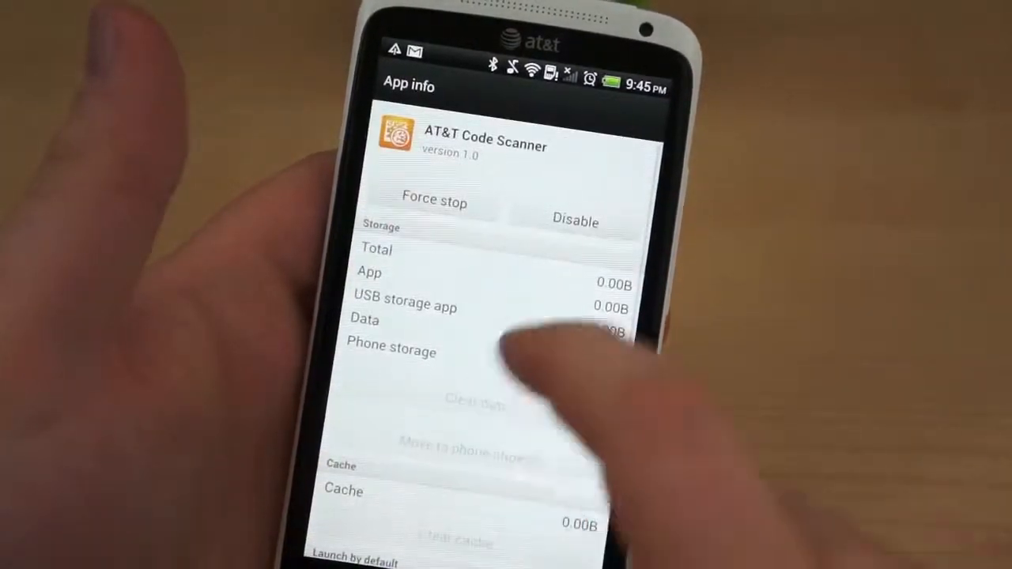
left_click(576, 222)
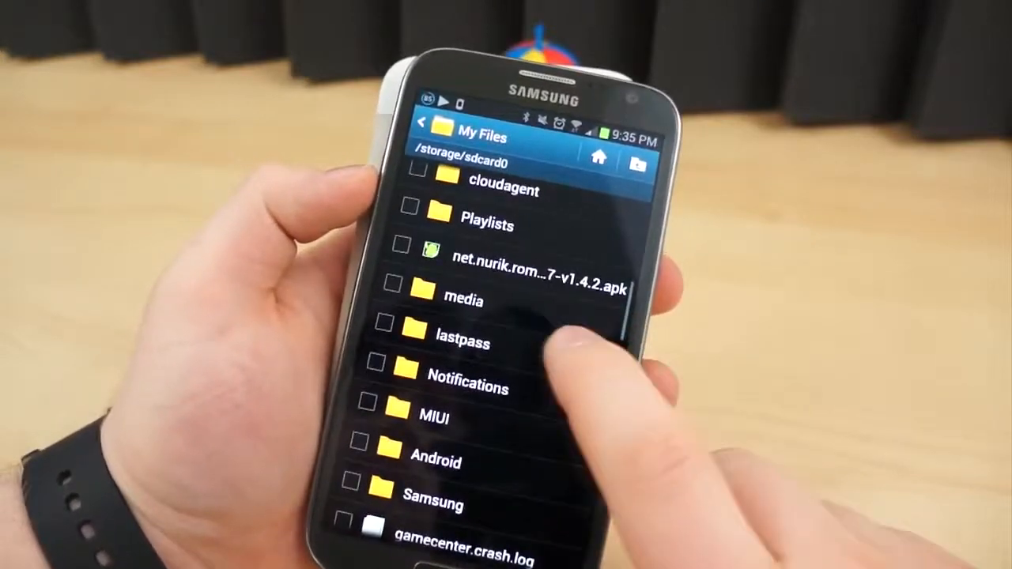
- Scroll the sdcard0 list and open the media folder to its audio folder
scroll("down", 3)
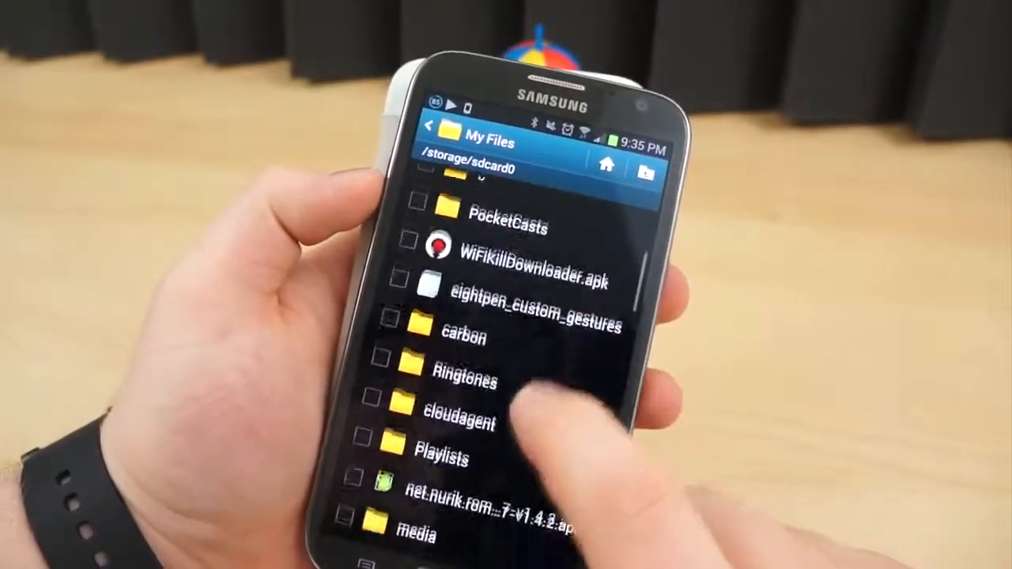
left_click(418, 526)
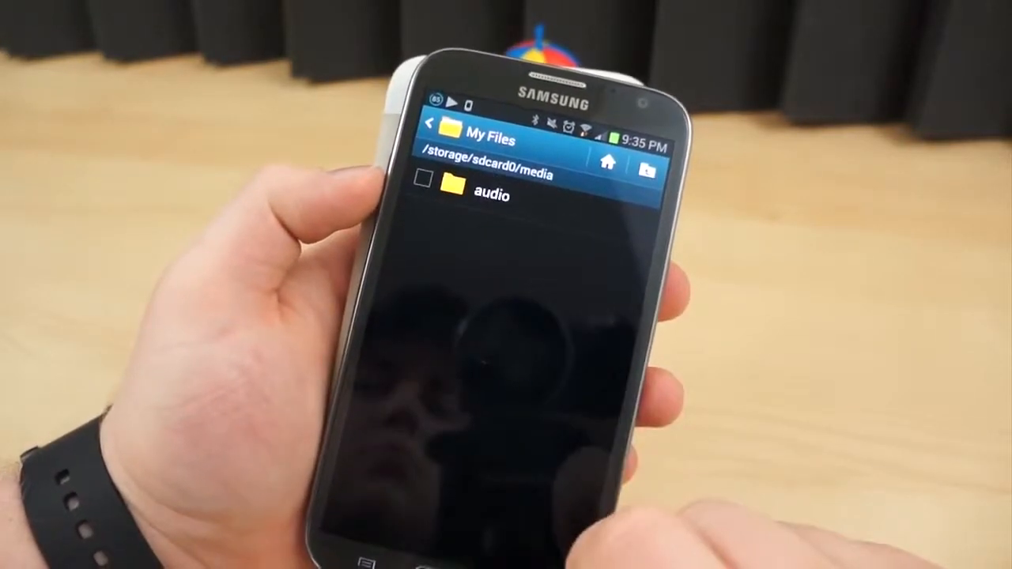
left_click(490, 196)
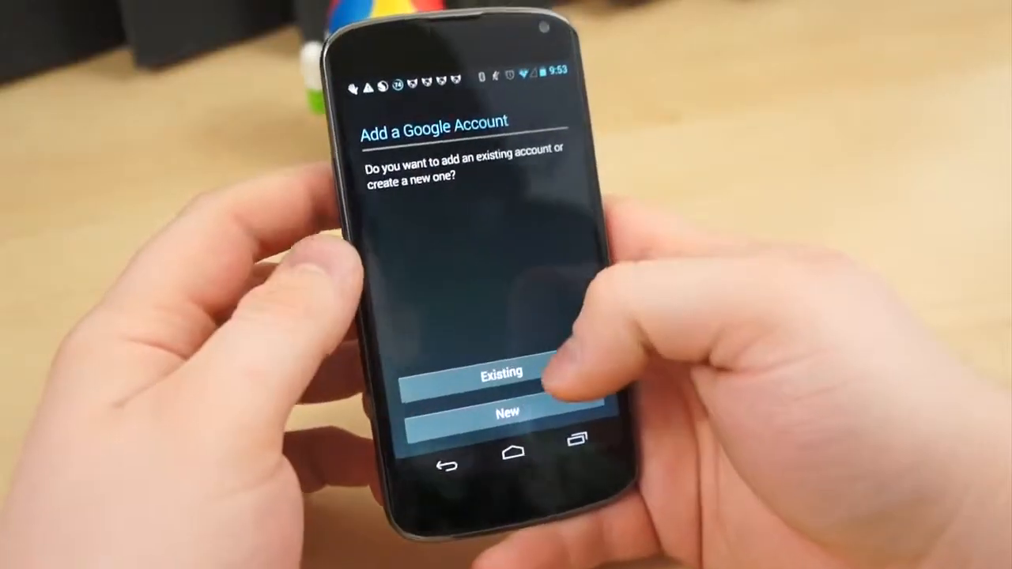
- Choose Existing on the Add a Google Account screen
left_click(498, 374)
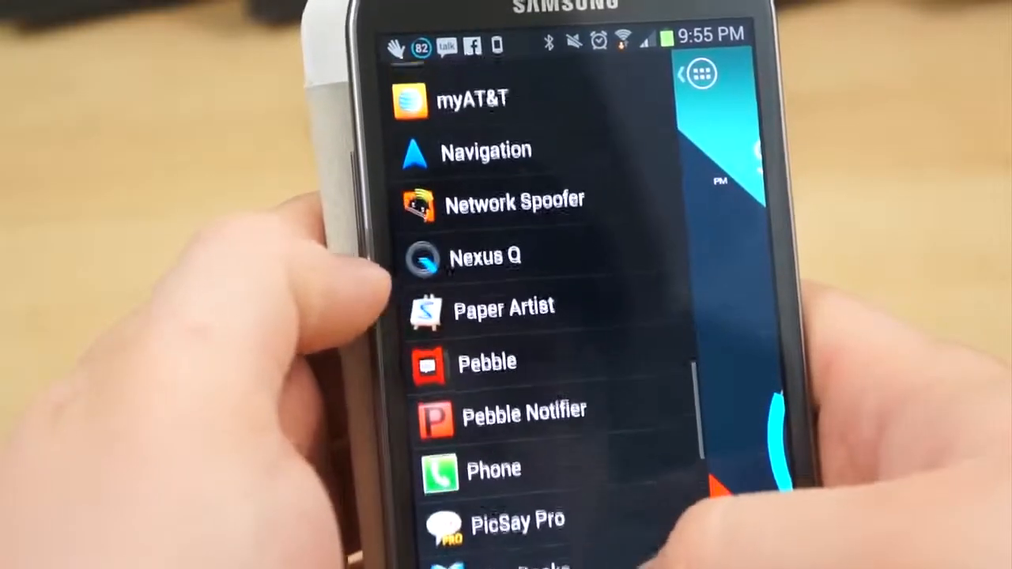
- Scroll to Carbon, open its app details and confirm uninstalling it
scroll("down", 3)
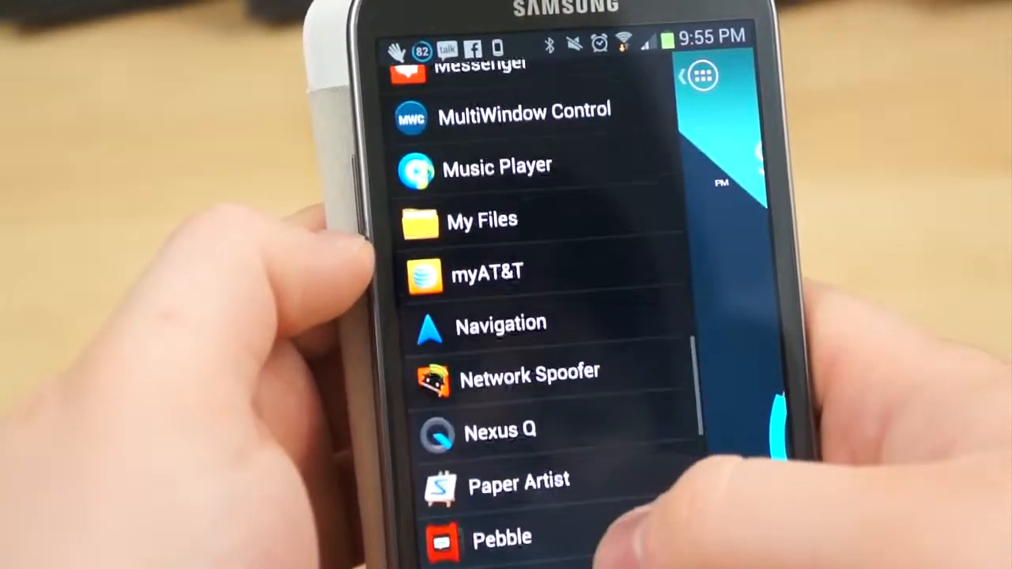
scroll("down", 3)
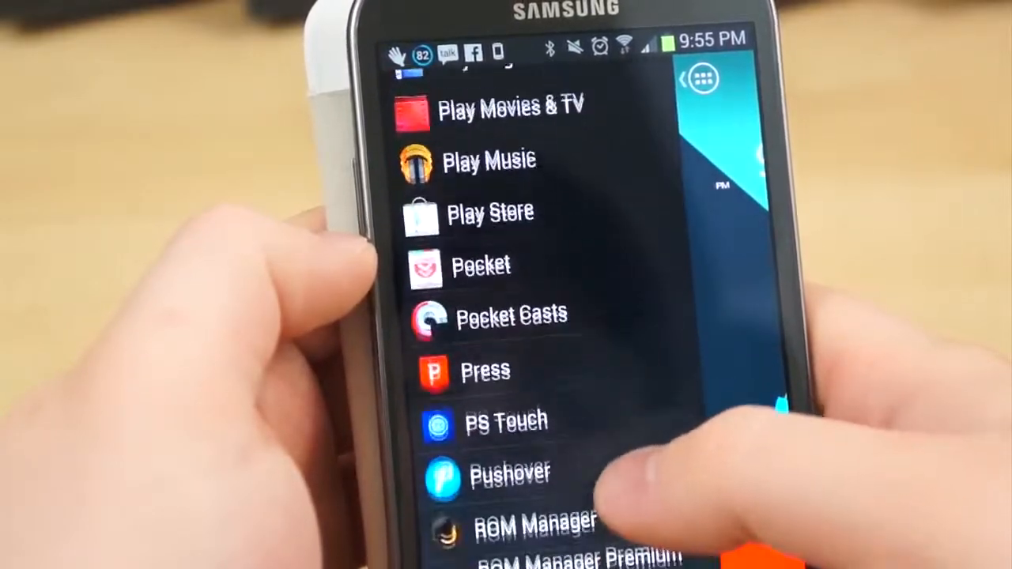
scroll("down", 3)
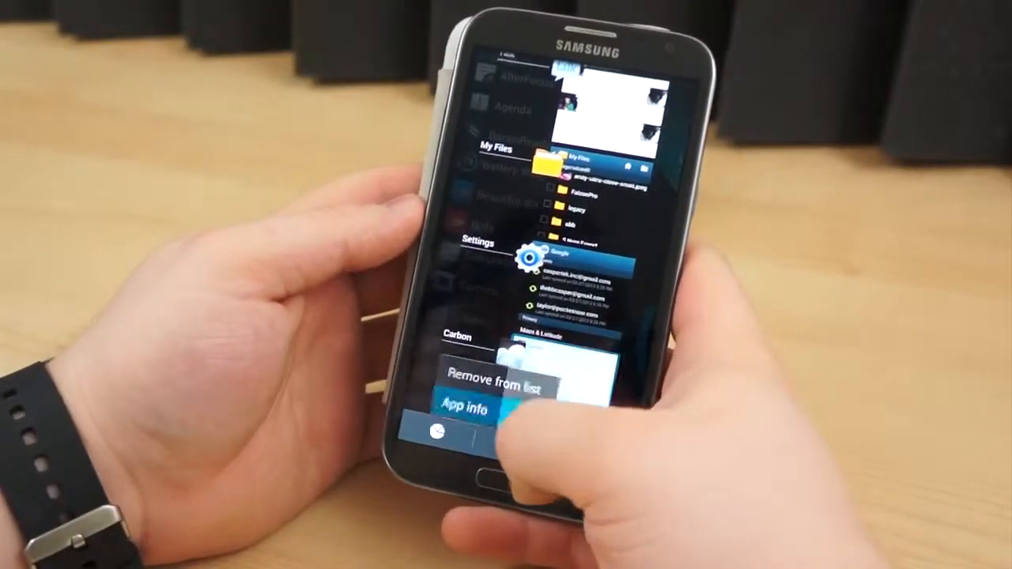
left_click(463, 410)
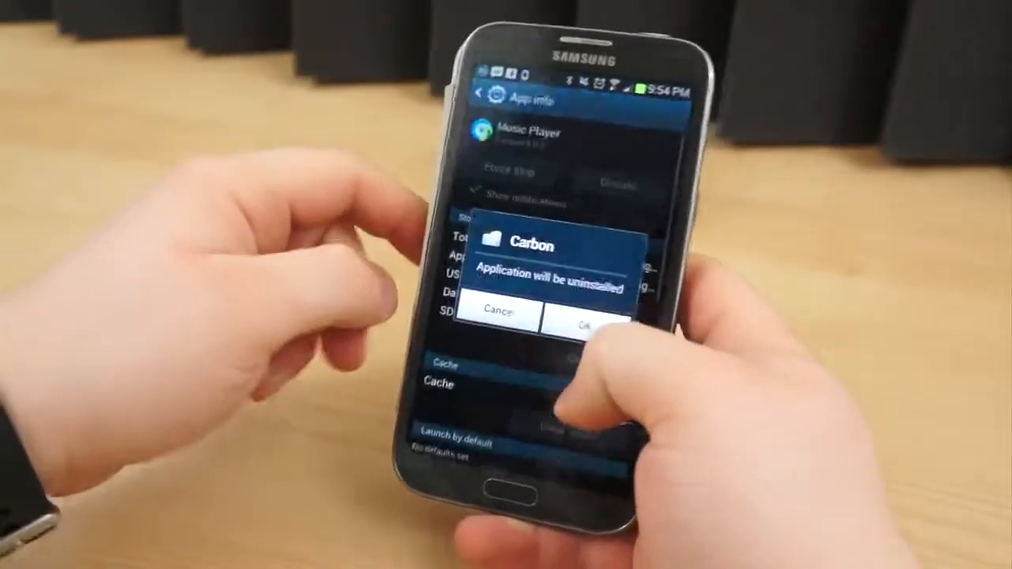
left_click(589, 324)
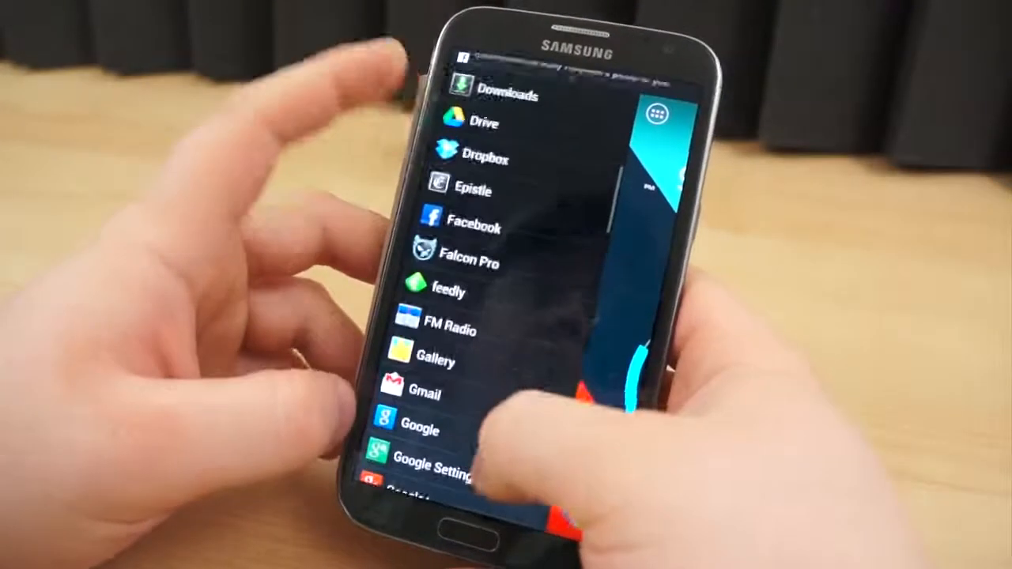
- Launch Dropbox and turn on Camera Upload in Settings, keeping Wi-Fi only
left_click(474, 156)
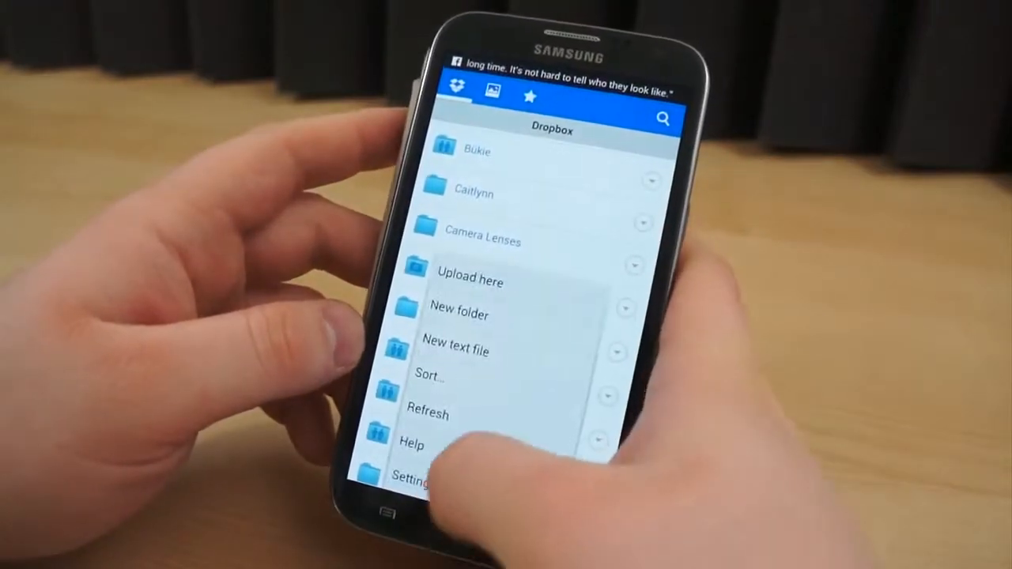
left_click(411, 479)
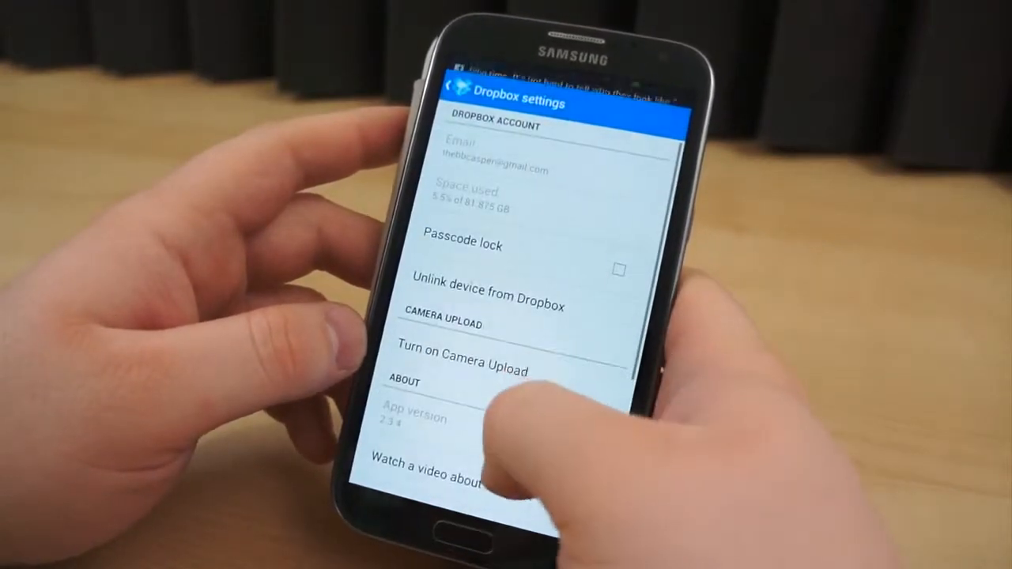
left_click(461, 367)
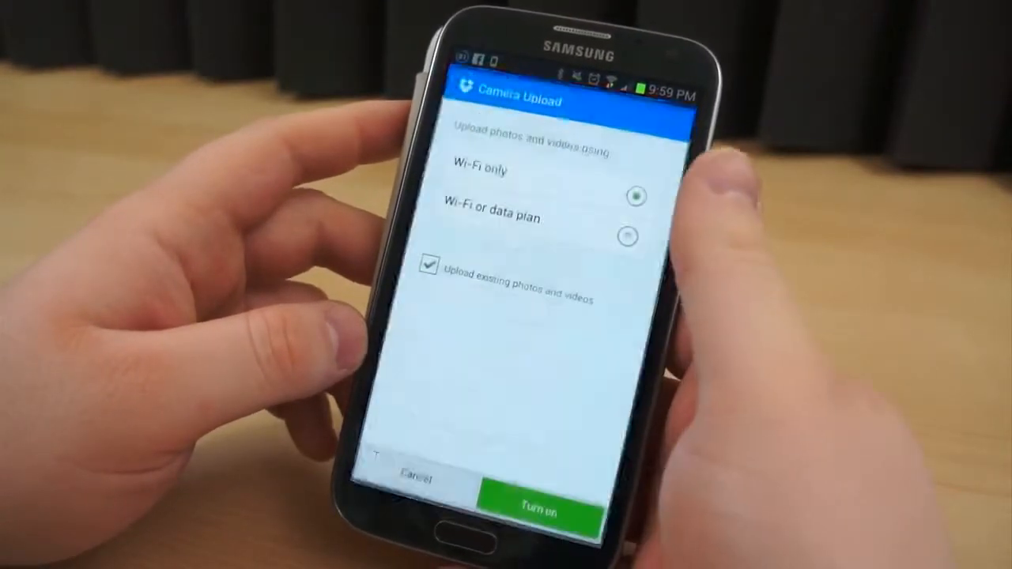
left_click(537, 506)
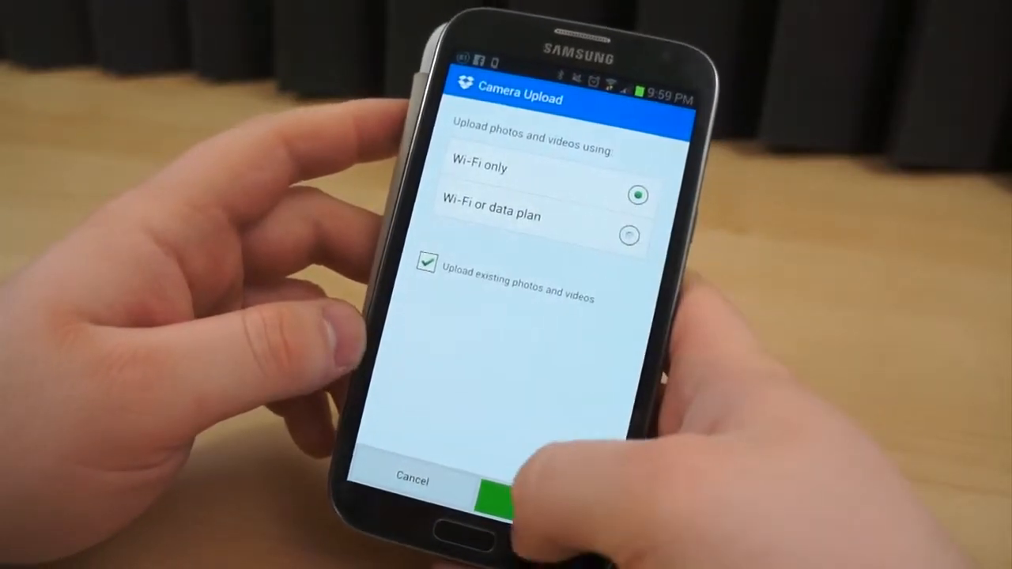
left_click(506, 487)
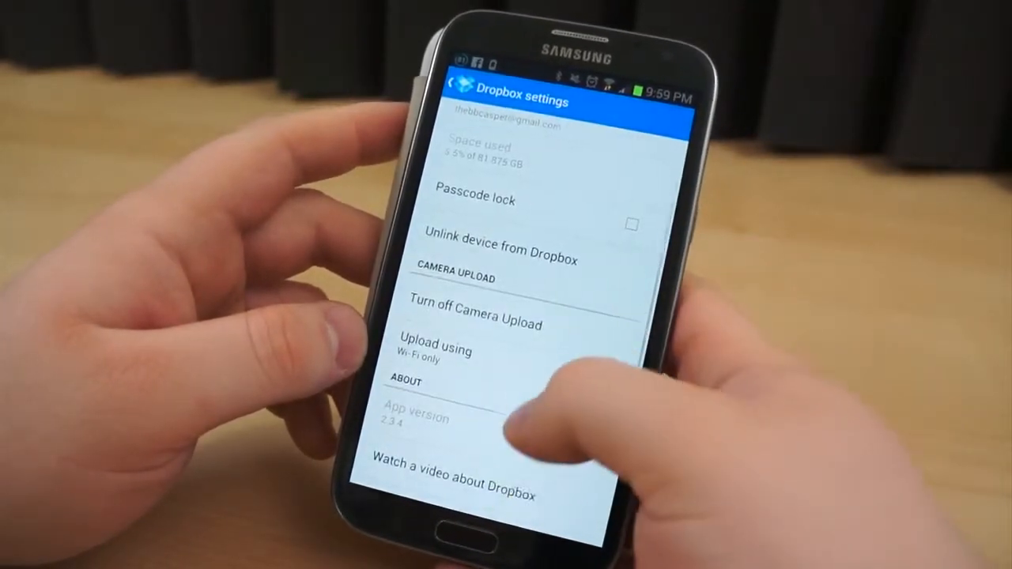